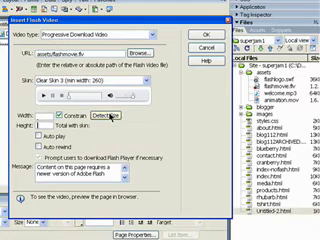
click(156, 112)
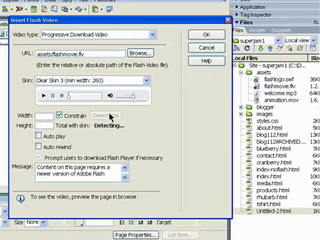